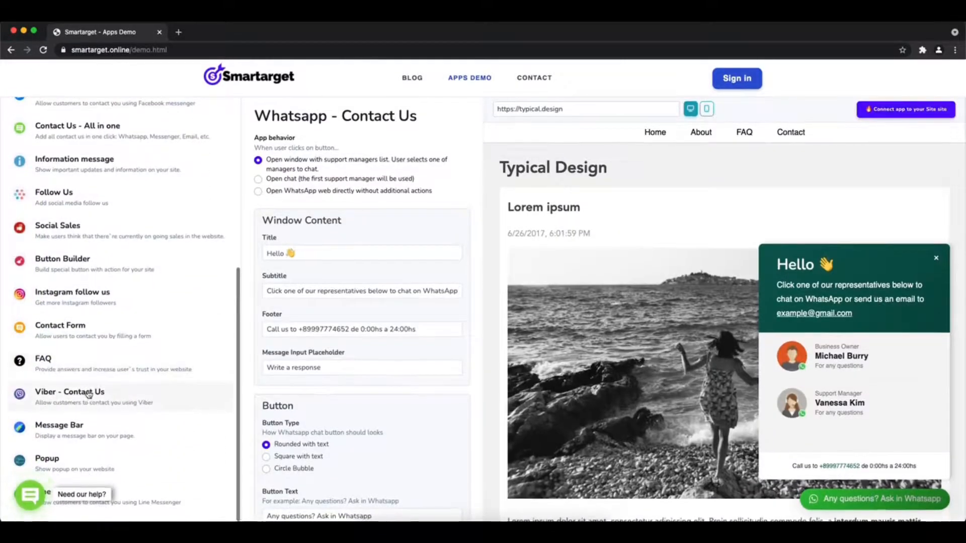
{"action": "left_click", "coordinate": [70, 392]}
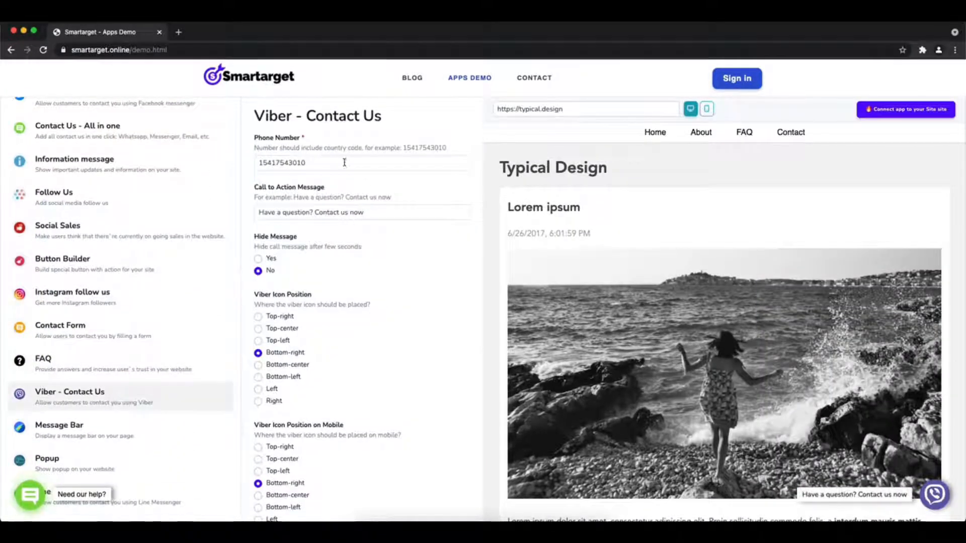
{"action": "left_click", "coordinate": [344, 162]}
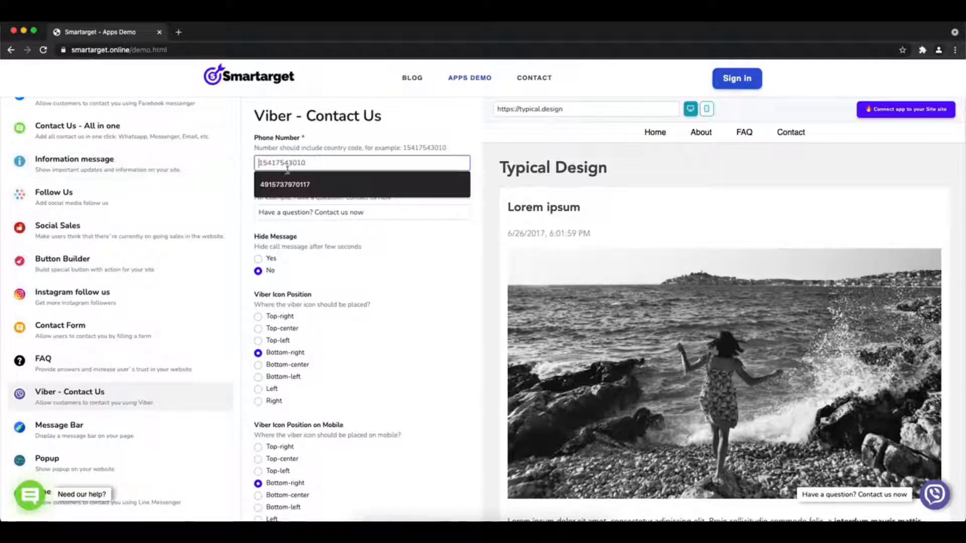
{"action": "left_click", "coordinate": [362, 184]}
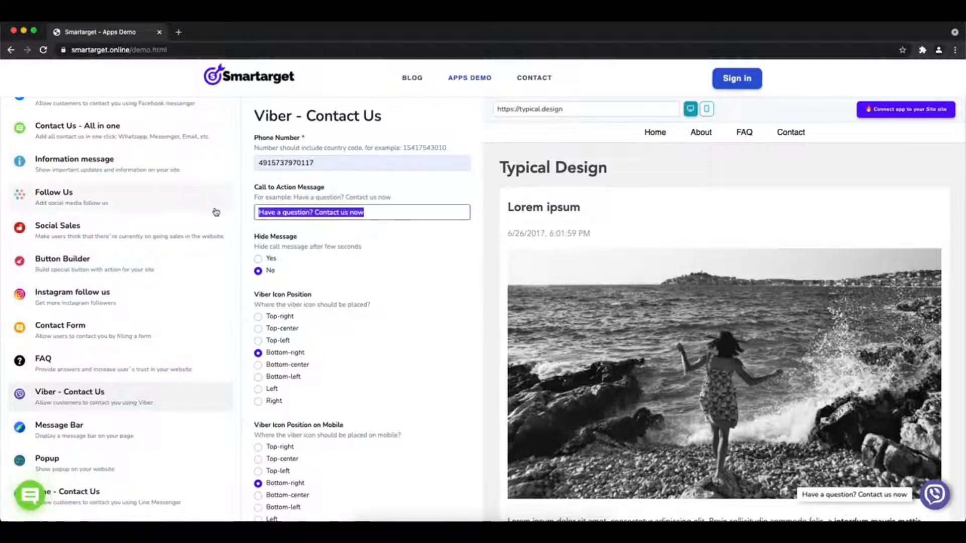
{"action": "type", "text": "Contact Us"}
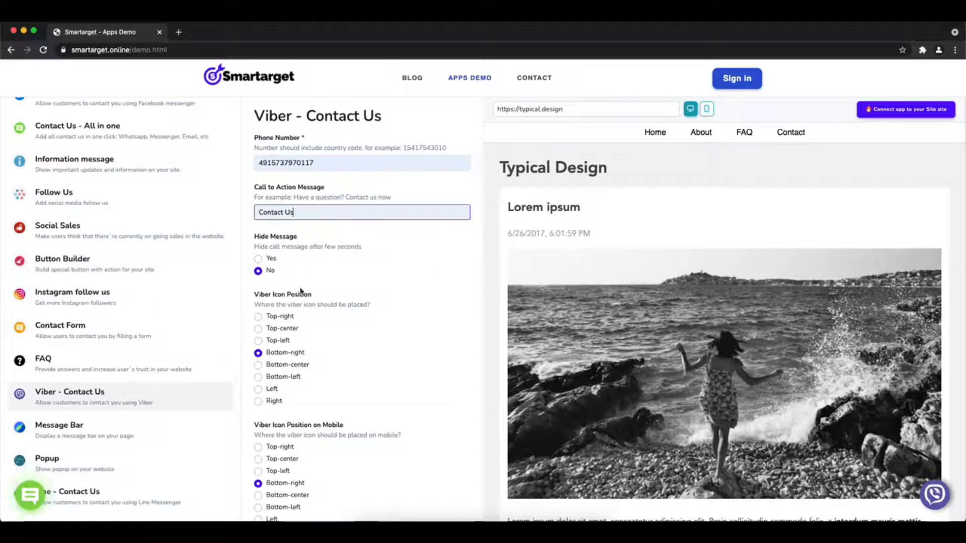
{"action": "left_click", "coordinate": [259, 328]}
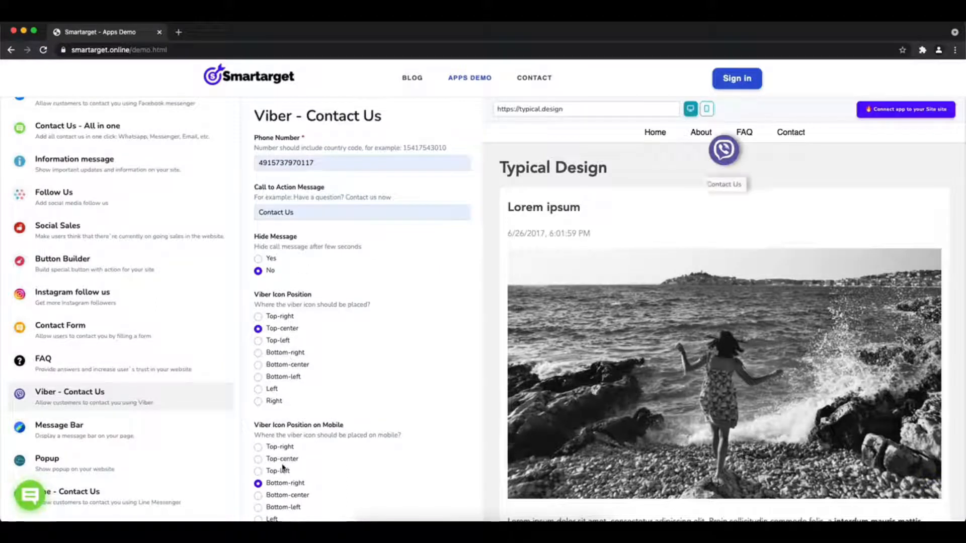
{"action": "left_click", "coordinate": [258, 447]}
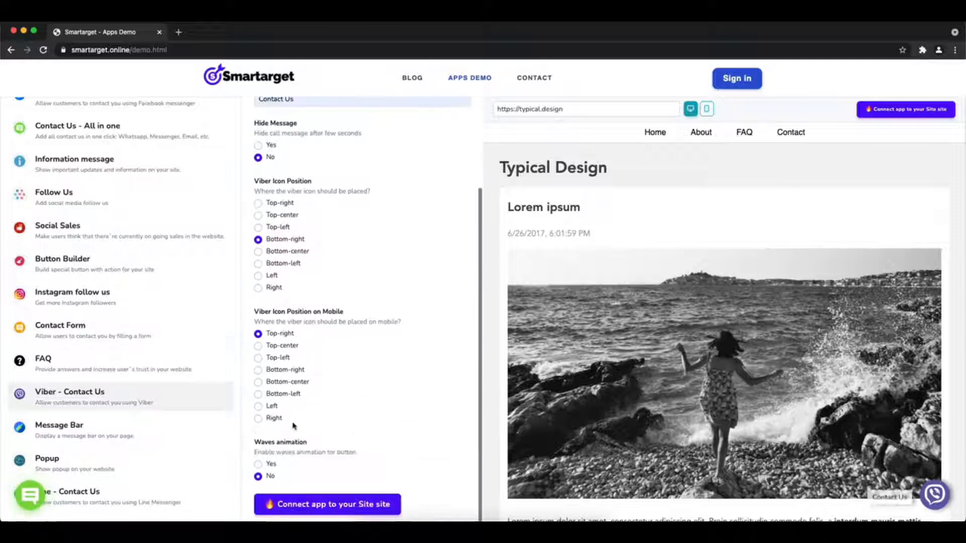
{"action": "left_click", "coordinate": [259, 464]}
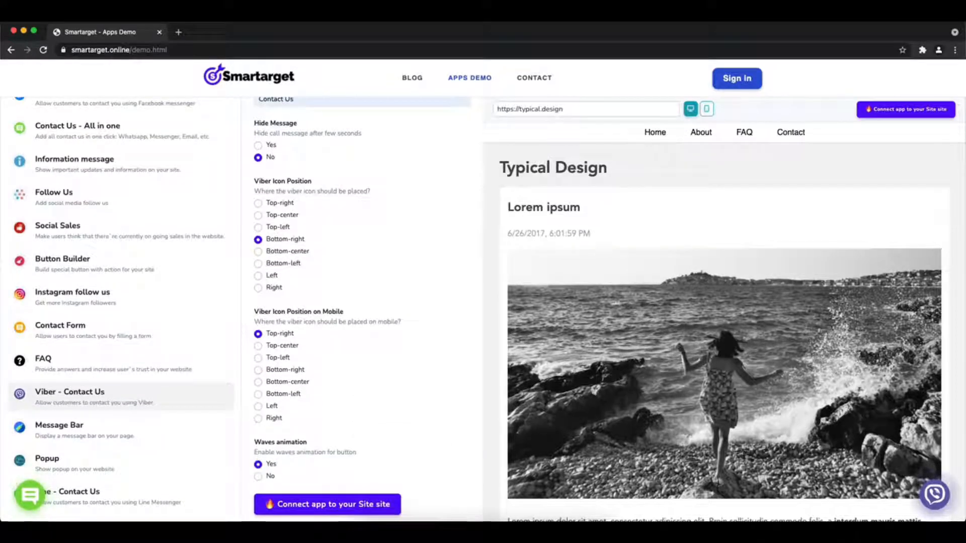
{"action": "mouse_move", "coordinate": [934, 495]}
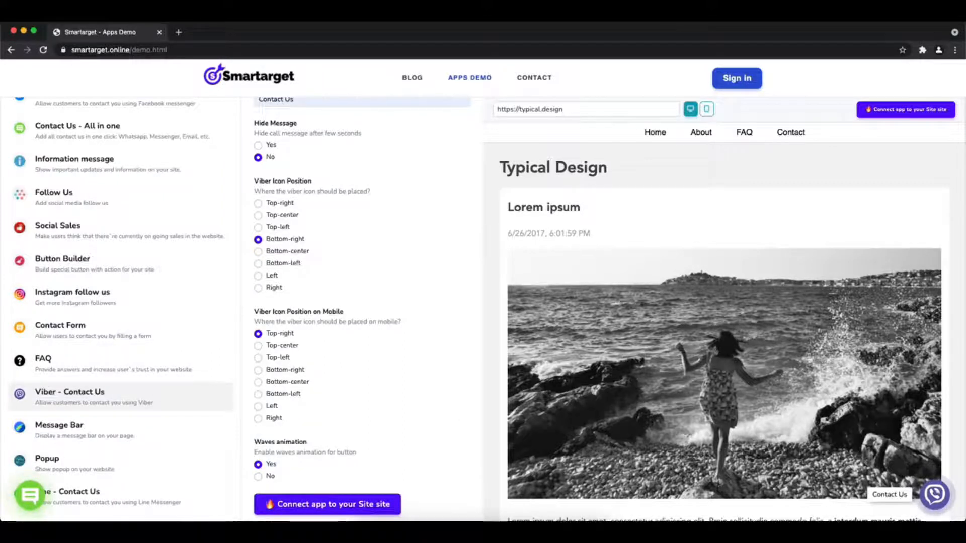
{"action": "type", "text": "h"}
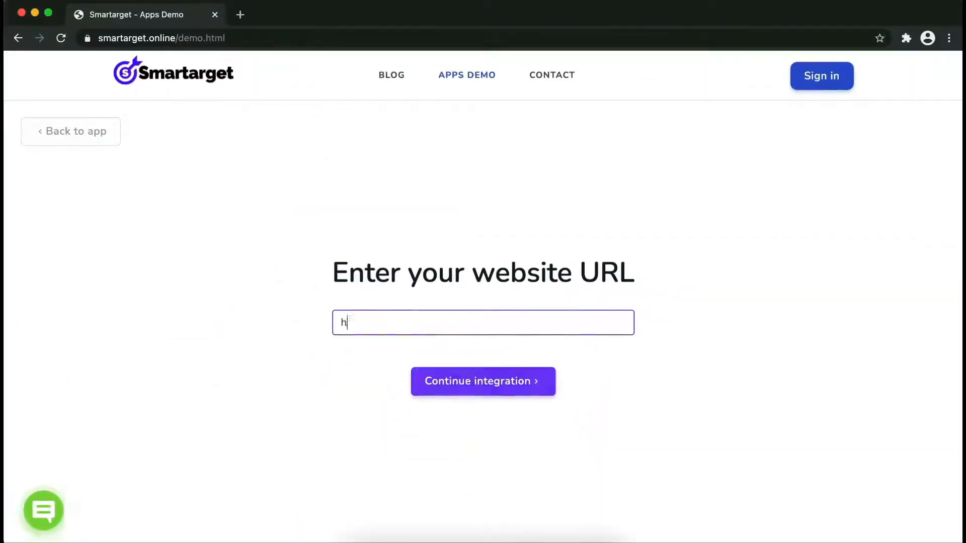
{"action": "type", "text": "ttps://ex"}
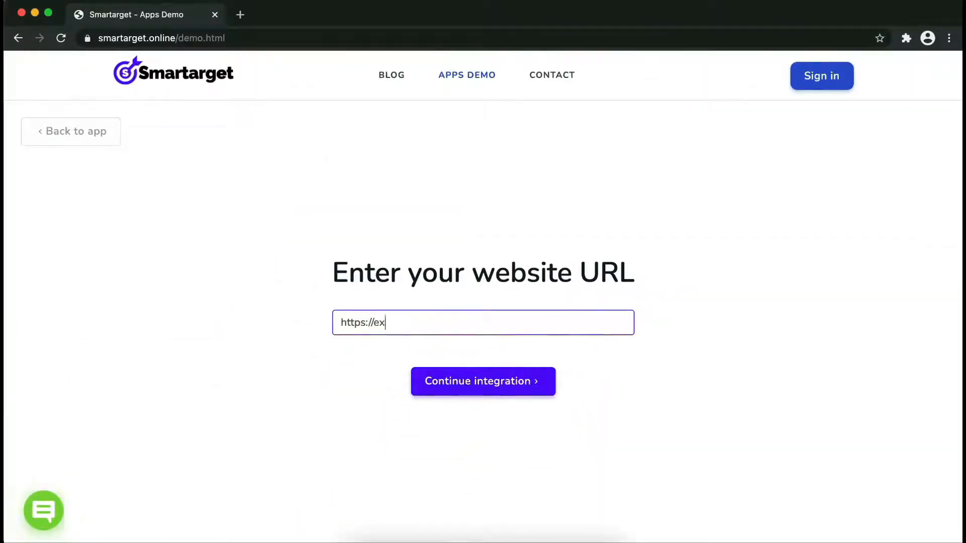
Step: Register the account as 'jon' and copy the embed script from the Your app is ready page
{"action": "left_click", "coordinate": [482, 381]}
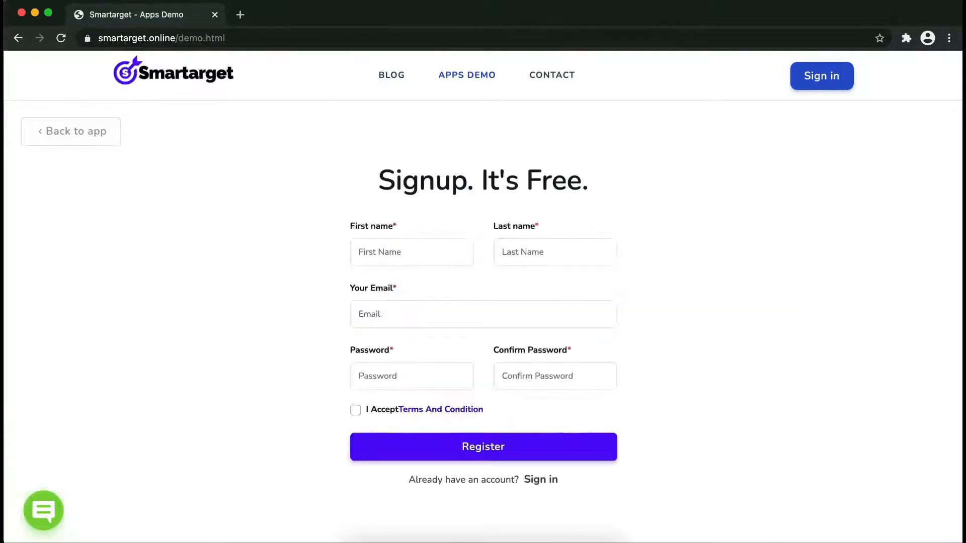
{"action": "left_click", "coordinate": [412, 252]}
{"action": "type", "text": "John"}
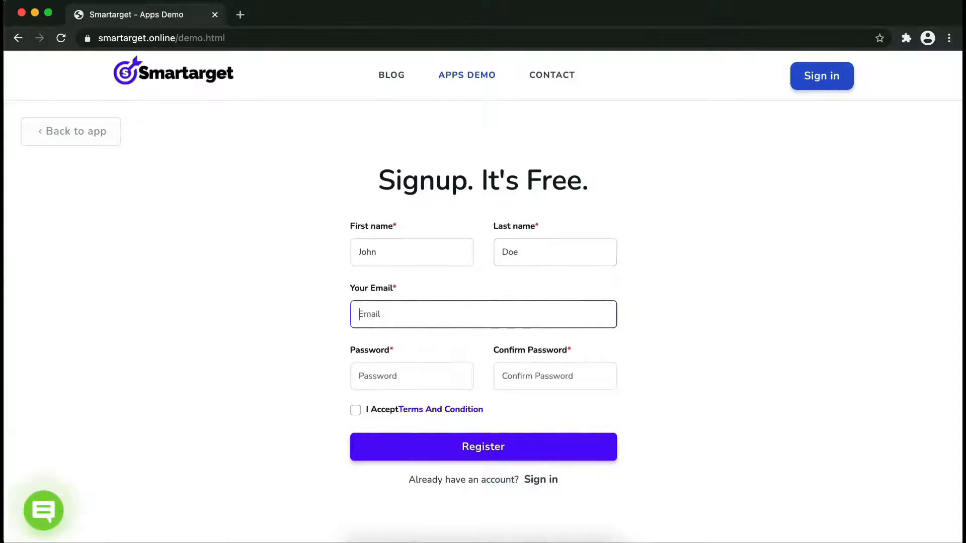
{"action": "type", "text": "jon"}
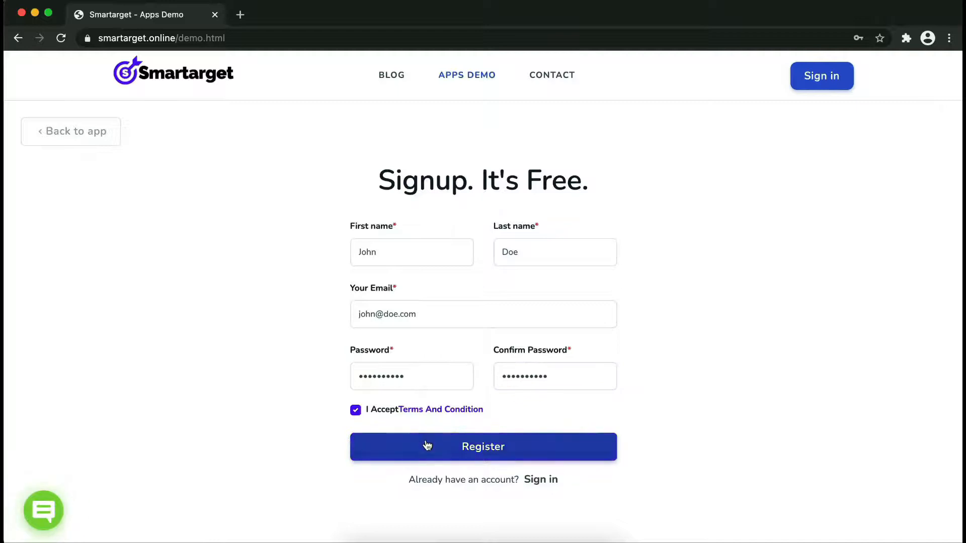
{"action": "left_click", "coordinate": [484, 447]}
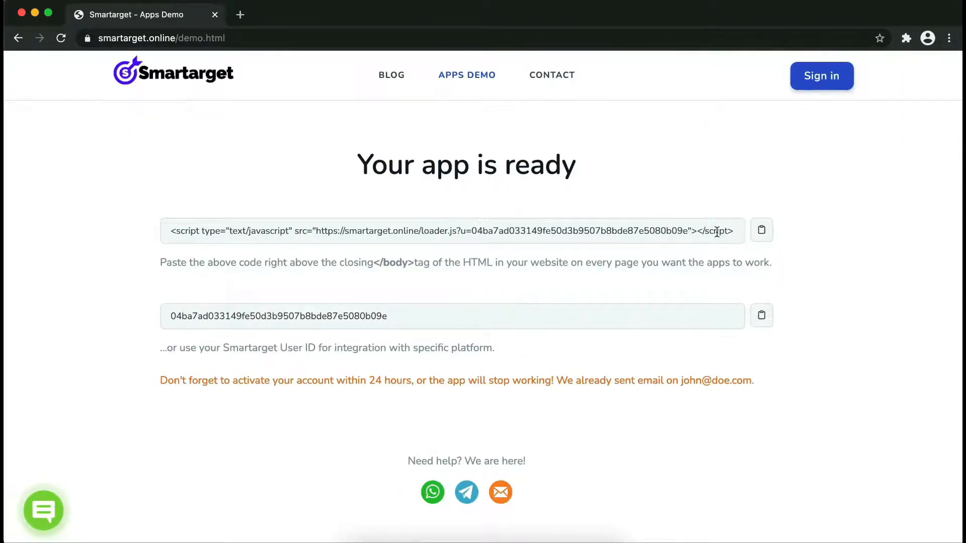
{"action": "left_click", "coordinate": [761, 229]}
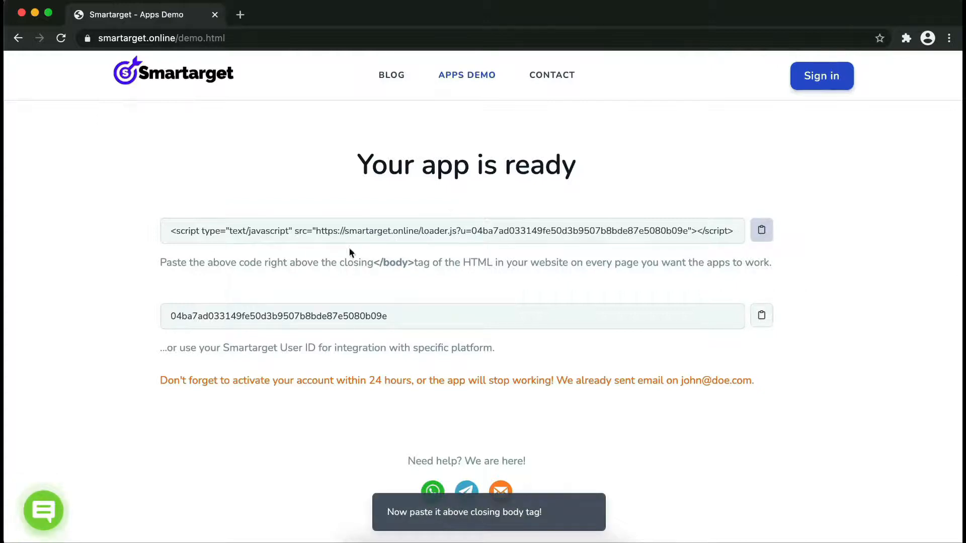